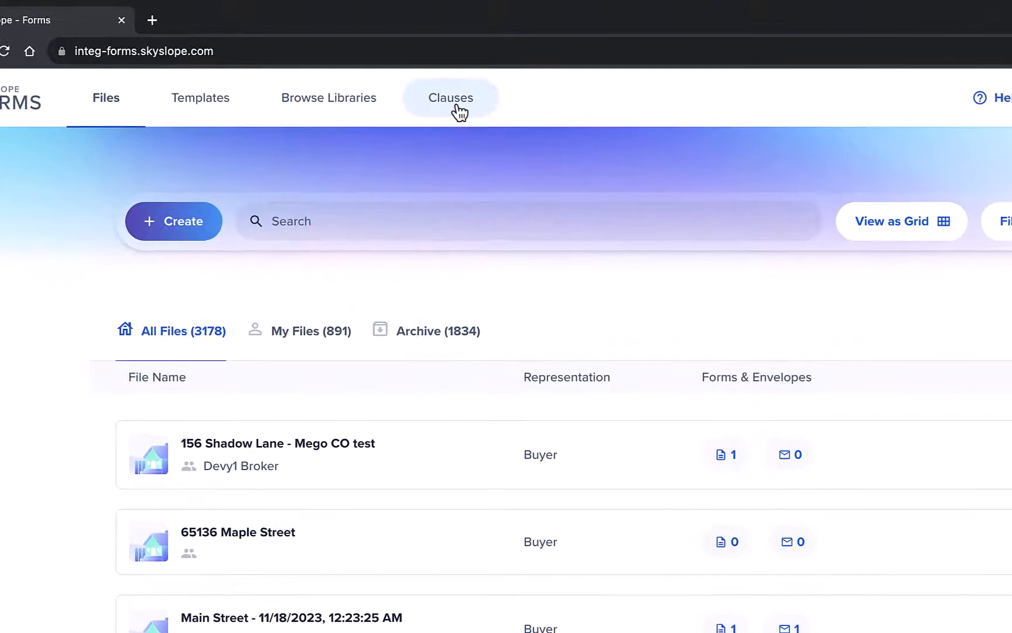
- Go to the Clauses section, which currently lists no saved clauses
{"action": "left_click", "coordinate": [451, 97]}
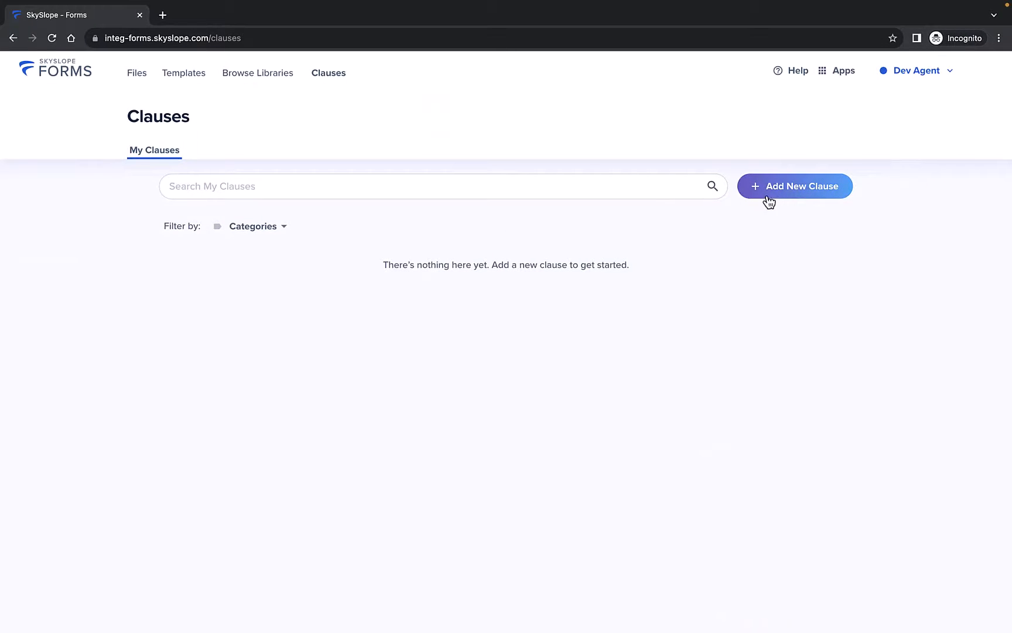
- Create a new clause with the title 'Additional Finance Terms'
{"action": "left_click", "coordinate": [794, 186]}
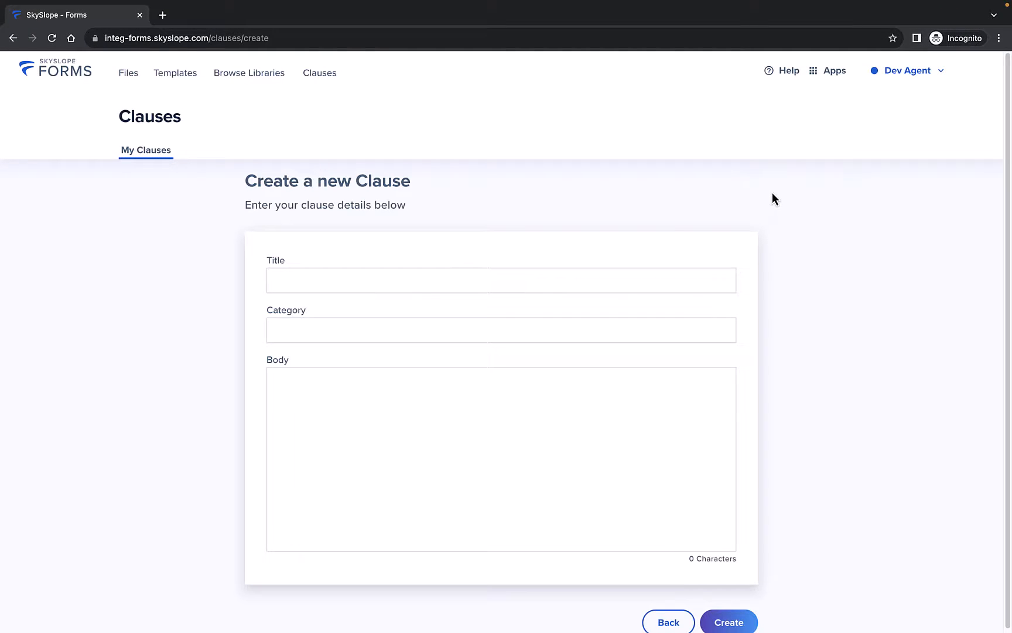
{"action": "type", "text": "A"}
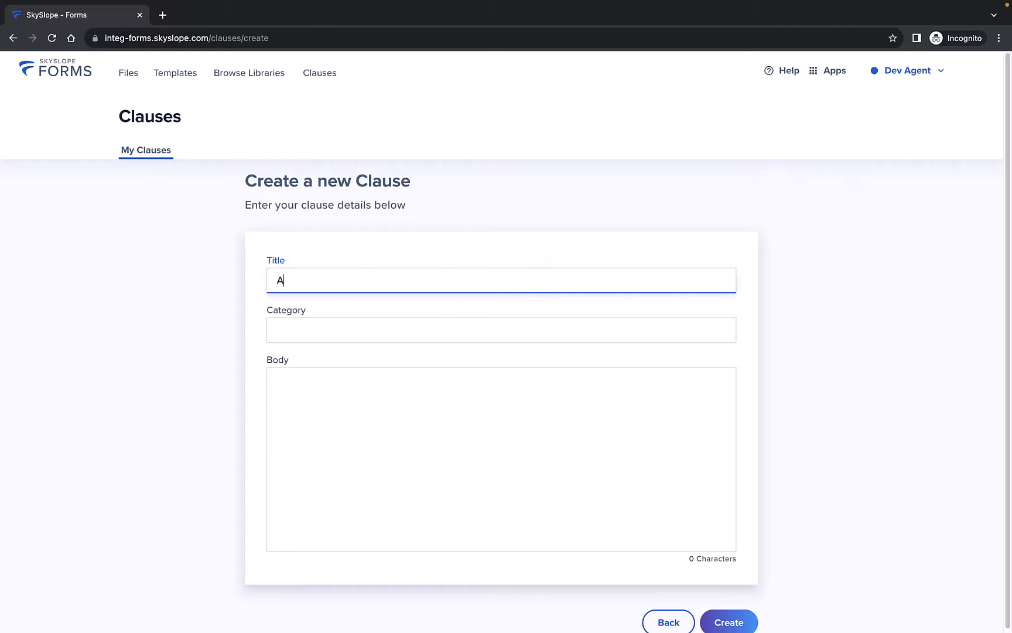
{"action": "type", "text": "dditional Finan"}
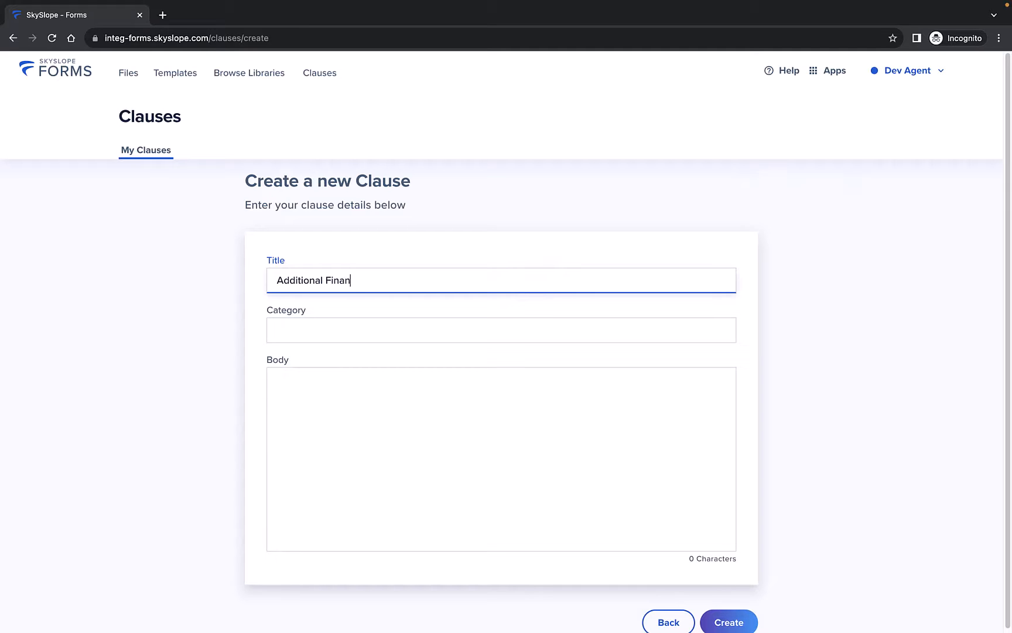
{"action": "type", "text": "ce Terms"}
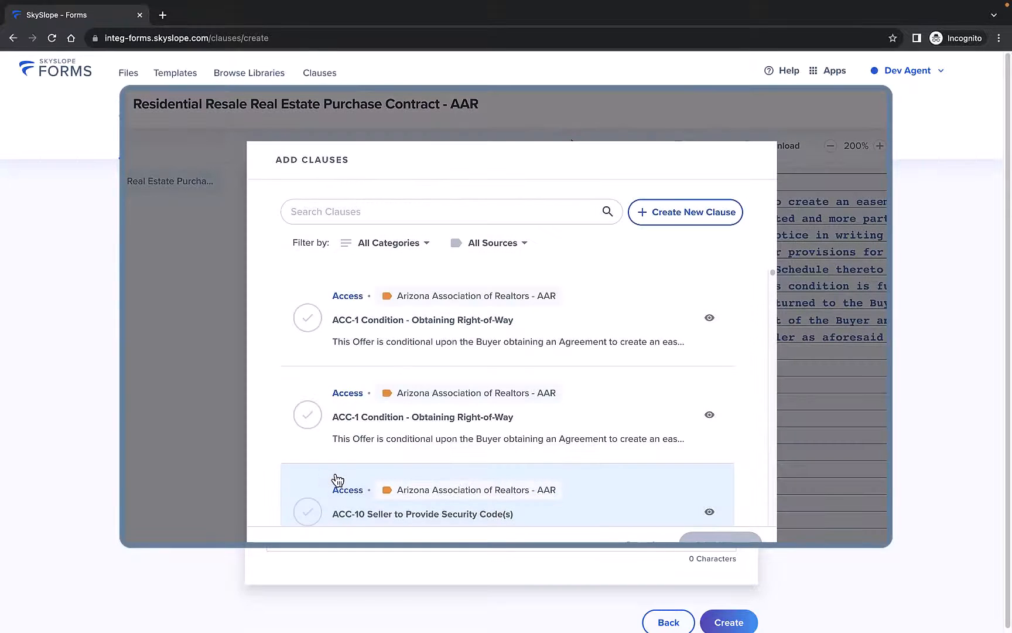
{"action": "left_click", "coordinate": [389, 243]}
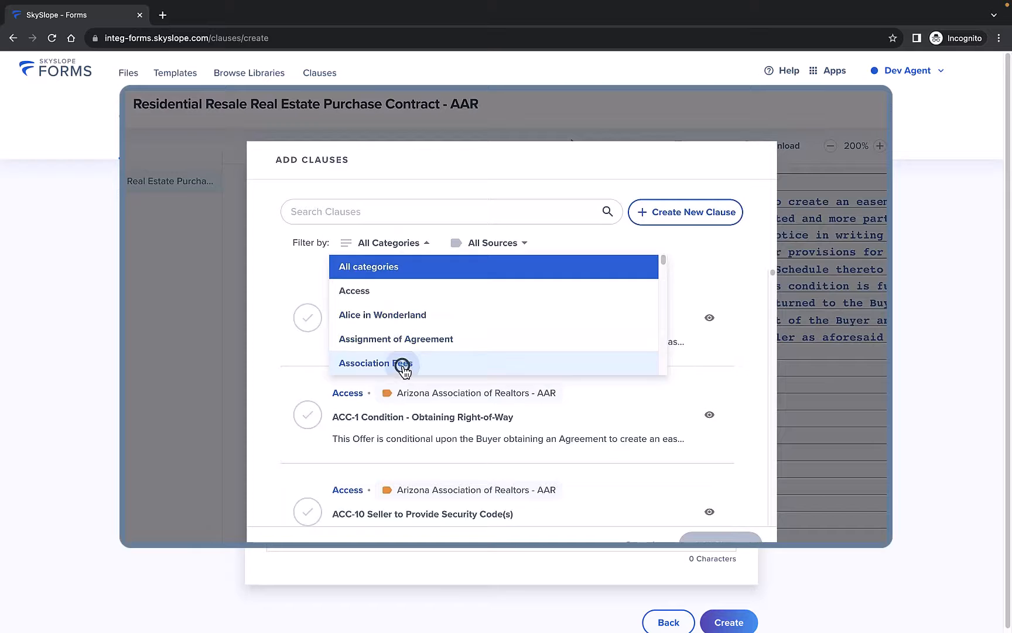
{"action": "left_click", "coordinate": [375, 363]}
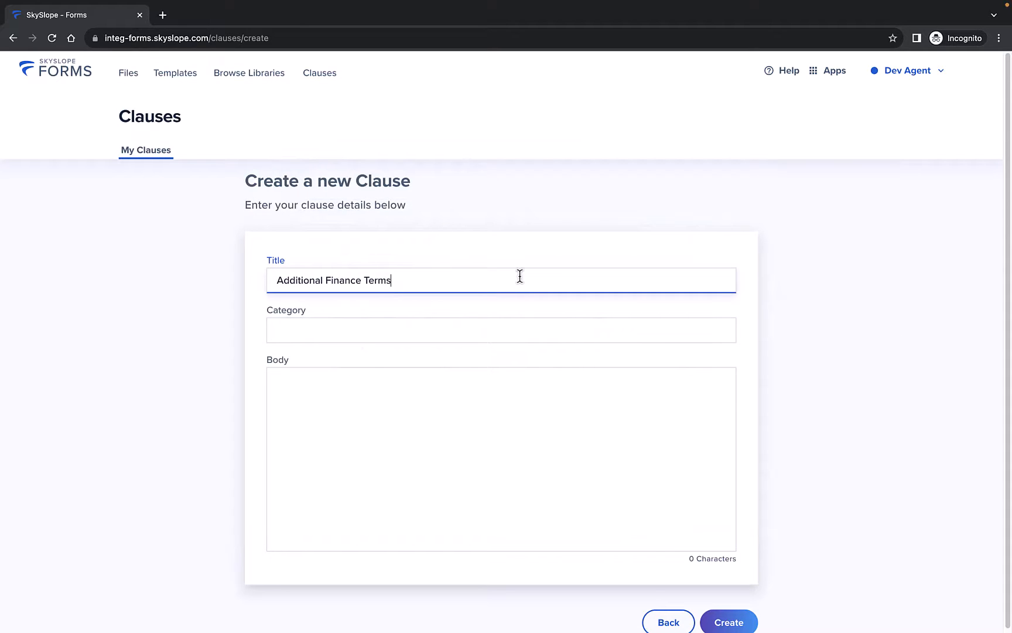
- Set the clause category to 'Finance' and enter its body text about forms for filing grievances
{"action": "type", "text": "F"}
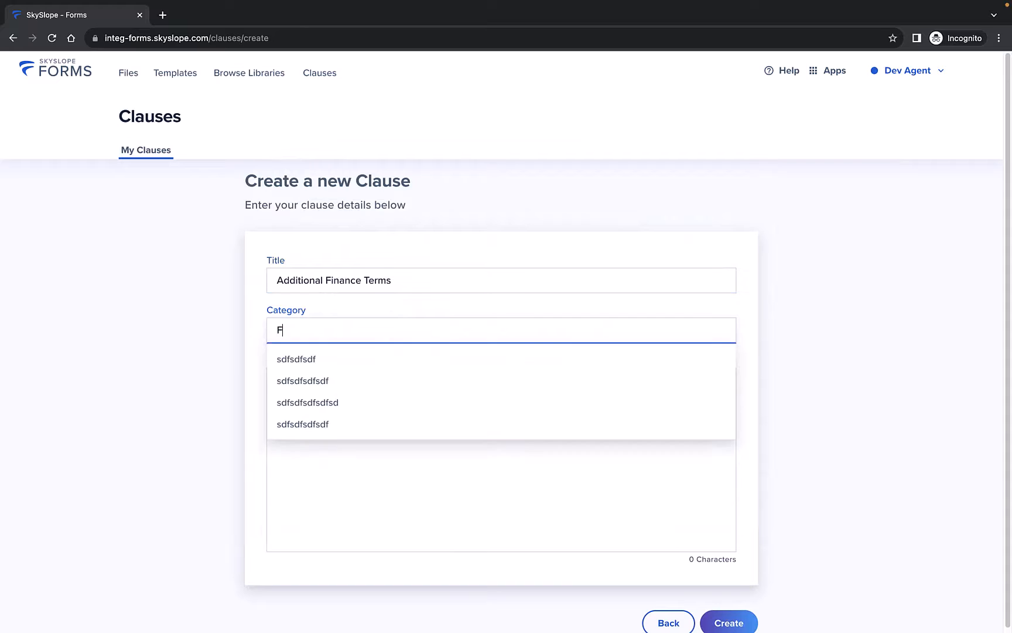
{"action": "type", "text": "inance"}
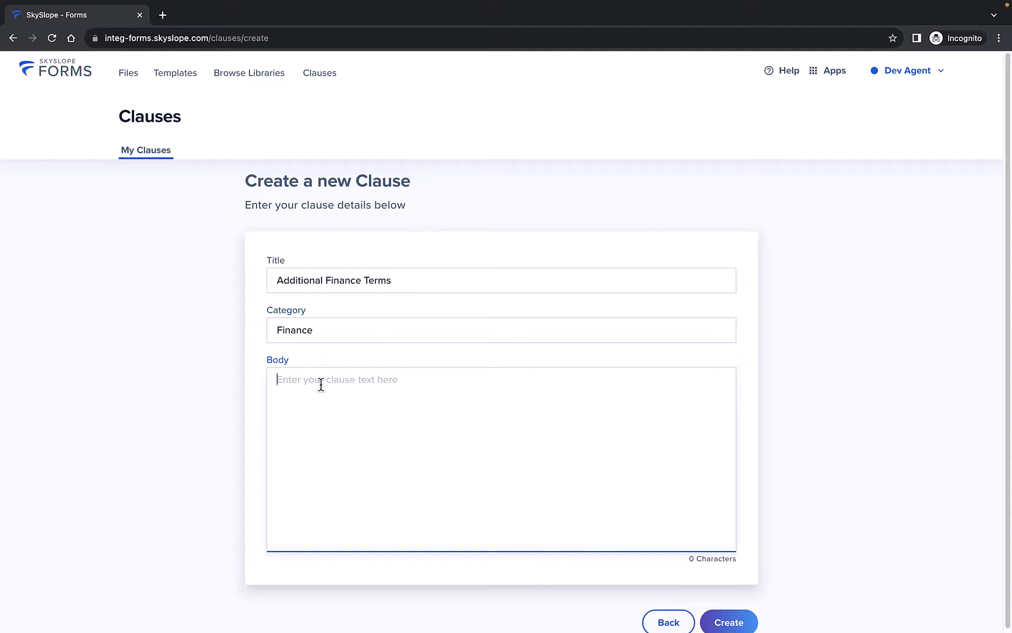
{"action": "type", "text": "Forms for filing grievances, serving notices, taking appeals, making reports and recommendations and other necessary documents shall be prepared jointly by the Superintendent and the Association and given appropriate distribution so as to facilitate operation of the grievance procedure."}
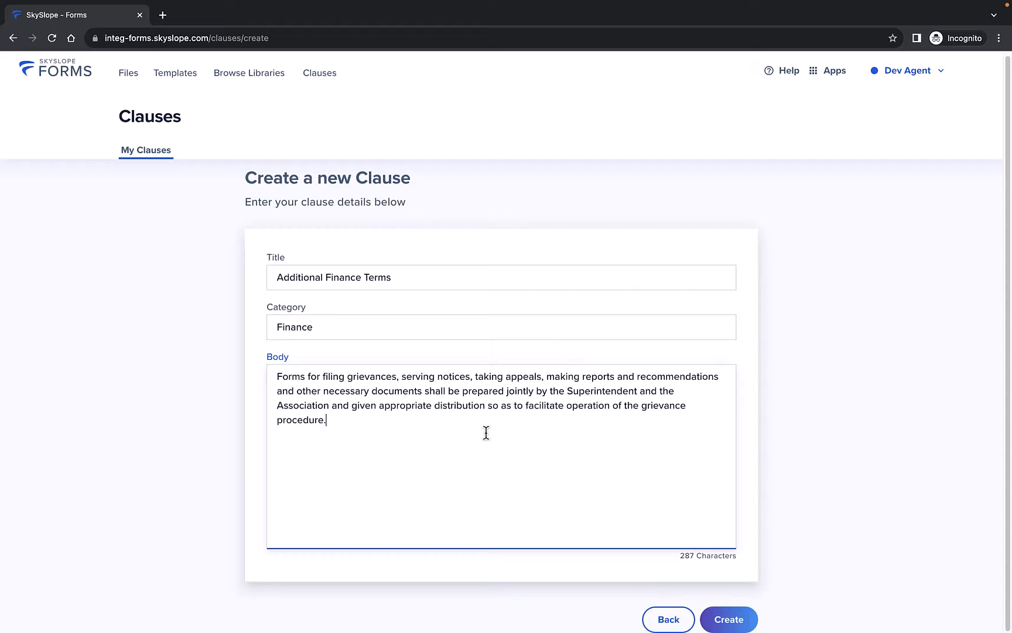
{"action": "mouse_move", "coordinate": [645, 542]}
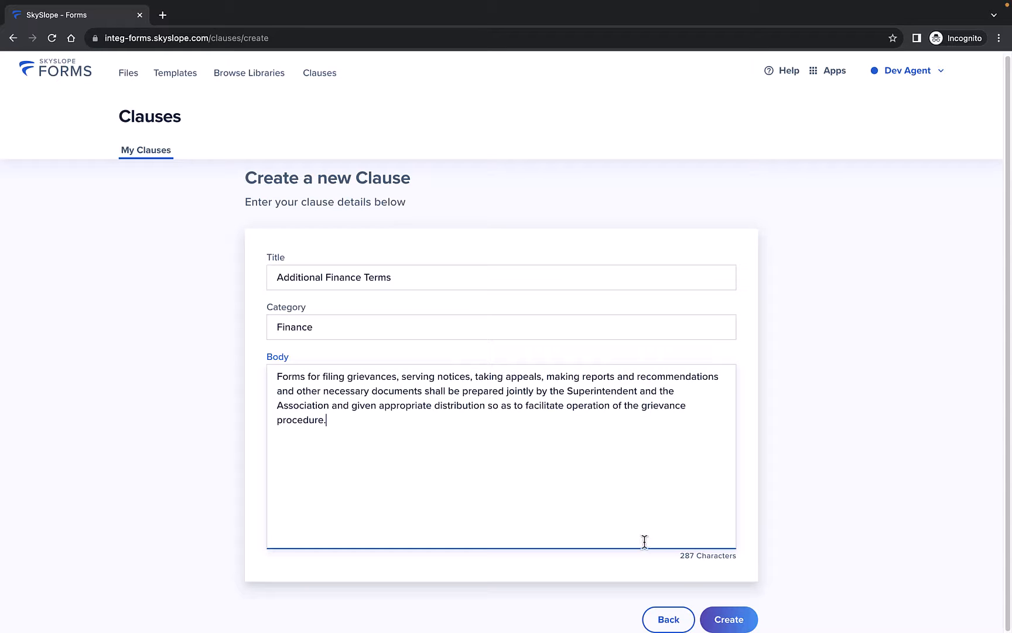
- Save the clause so 'Additional Finance Terms' appears in My Clauses under Finance
{"action": "left_click", "coordinate": [729, 619]}
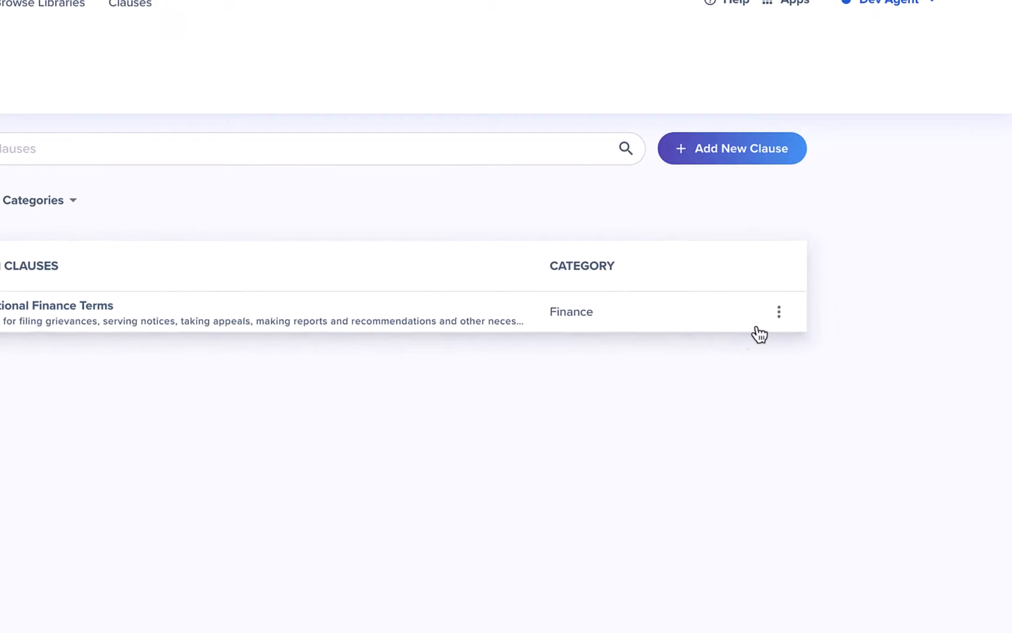
{"action": "left_click", "coordinate": [779, 312]}
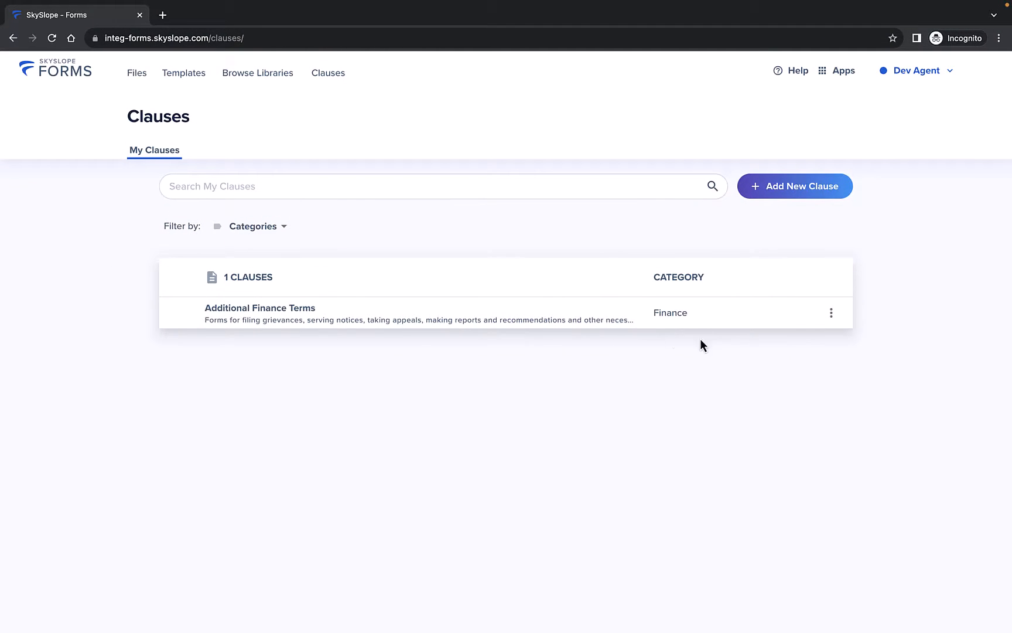
{"action": "mouse_move", "coordinate": [563, 239]}
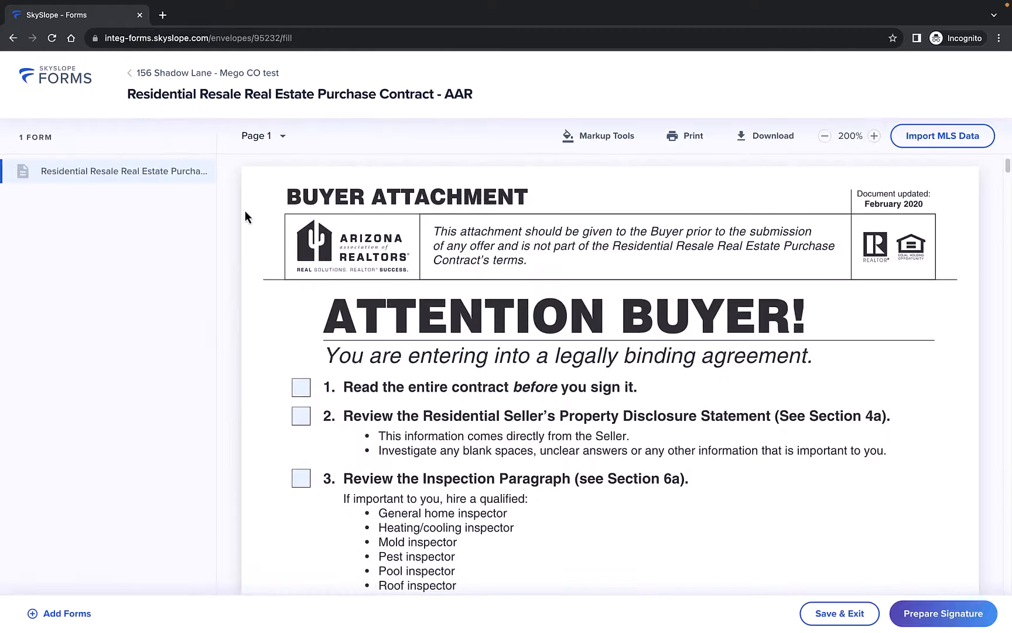
- Jump to Page 9 of the purchase contract via the Page dropdown
{"action": "left_click", "coordinate": [257, 135]}
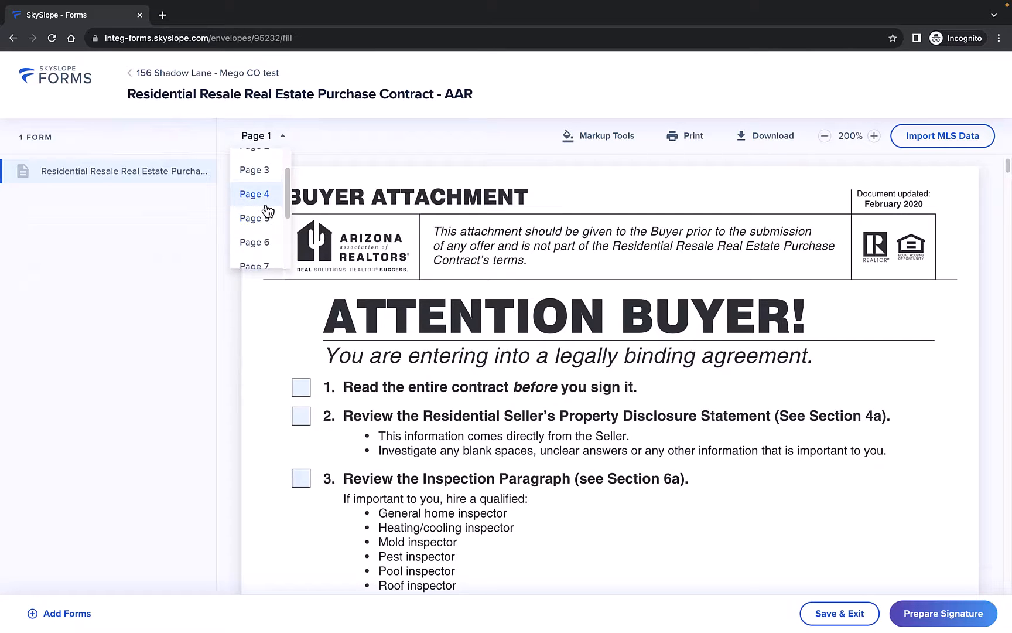
{"action": "scroll", "scroll_direction": "down", "scroll_amount": 3}
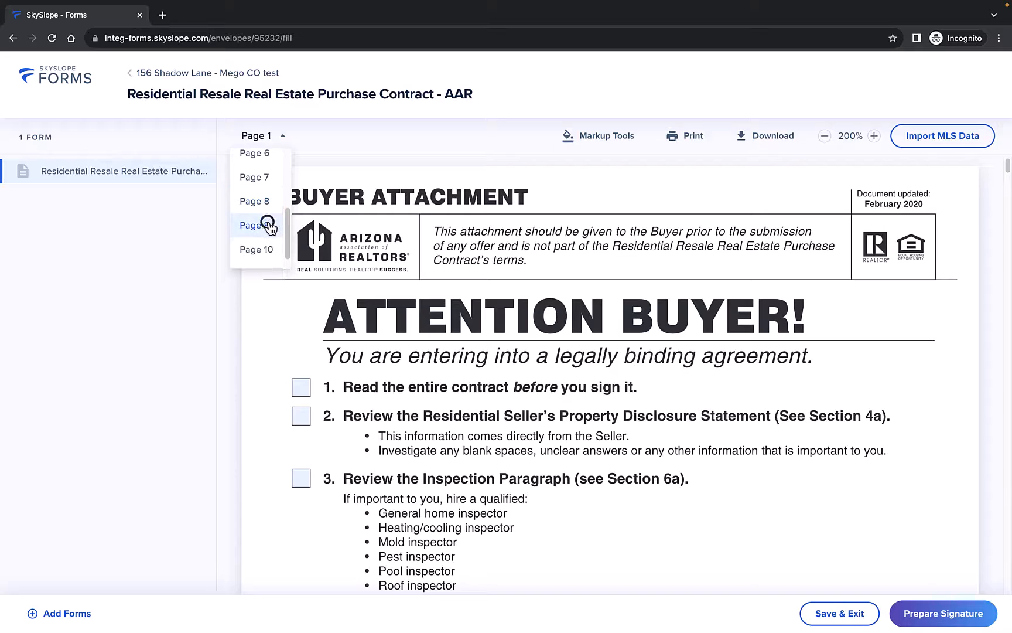
{"action": "left_click", "coordinate": [254, 224]}
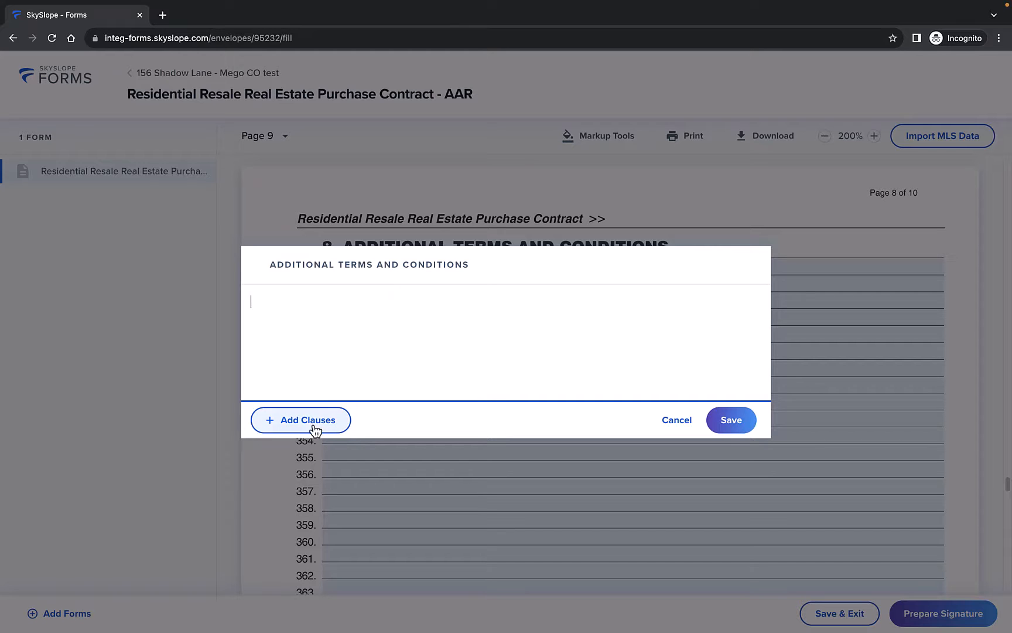
- Bring up the clause picker for Additional Terms and filter its sources to Personal
{"action": "left_click", "coordinate": [300, 419]}
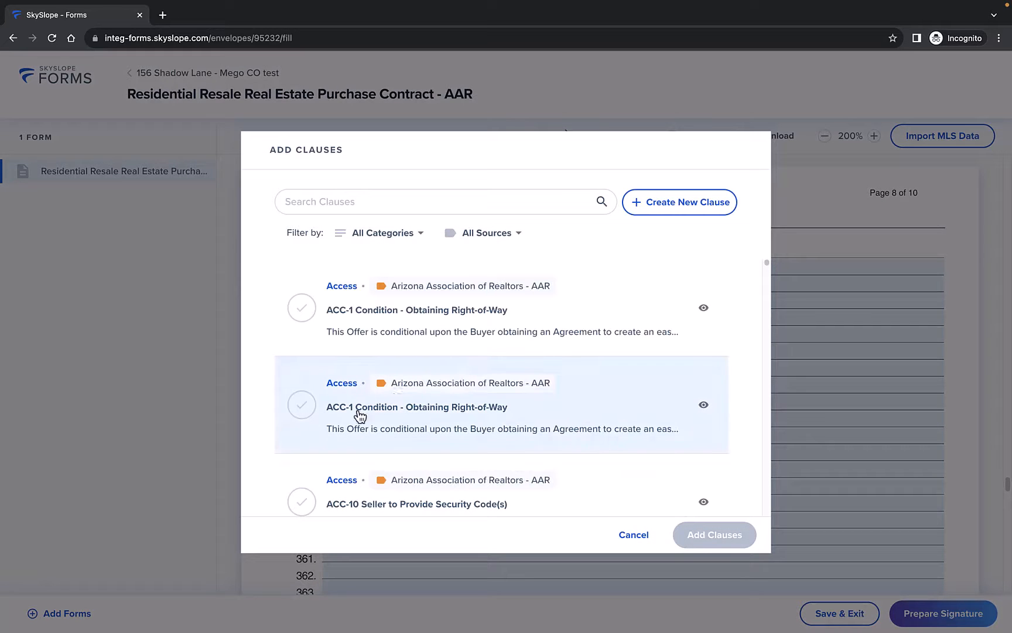
{"action": "mouse_move", "coordinate": [550, 255]}
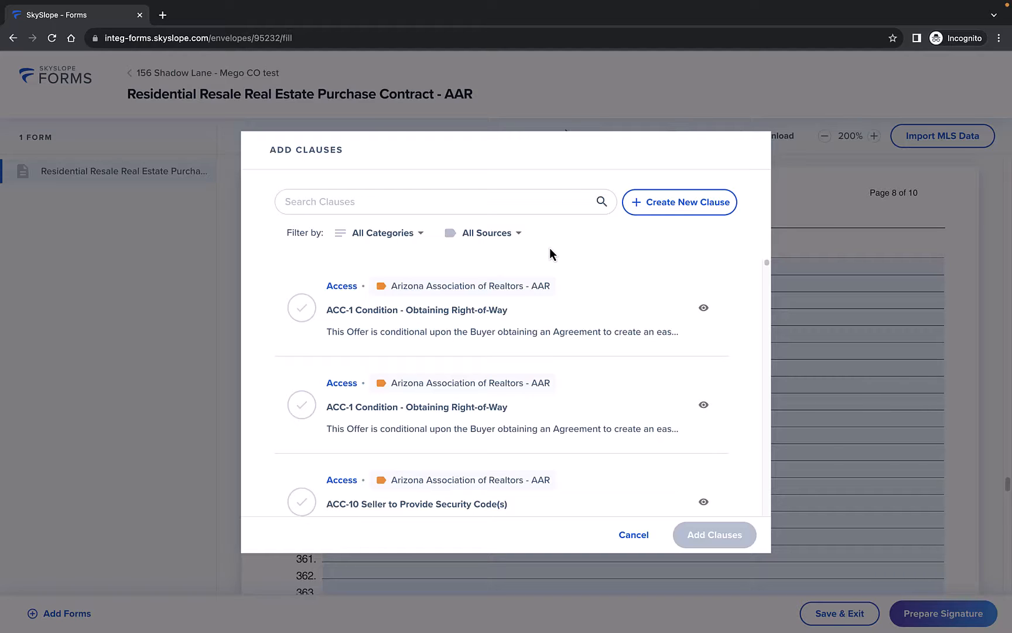
{"action": "left_click", "coordinate": [488, 232]}
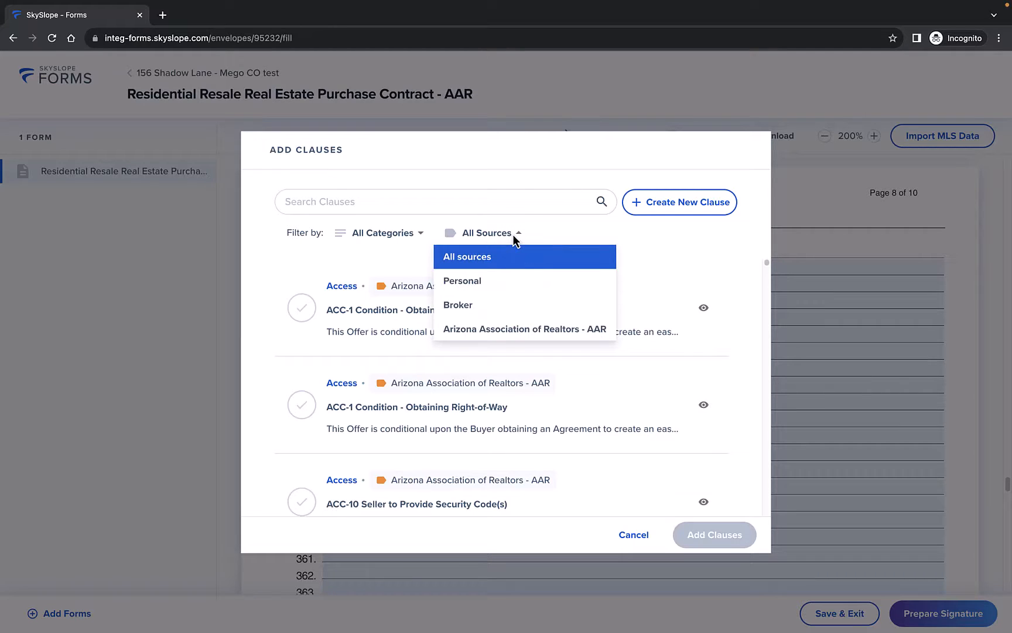
{"action": "left_click", "coordinate": [462, 280]}
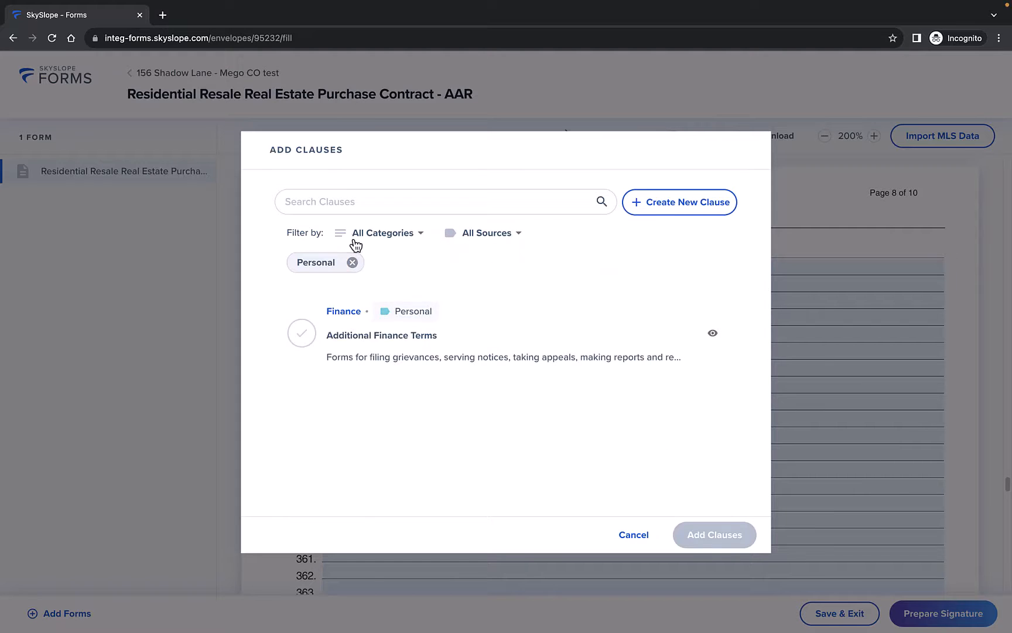
- Search for 'finance' and select the Additional Finance Terms clause
{"action": "type", "text": "finance"}
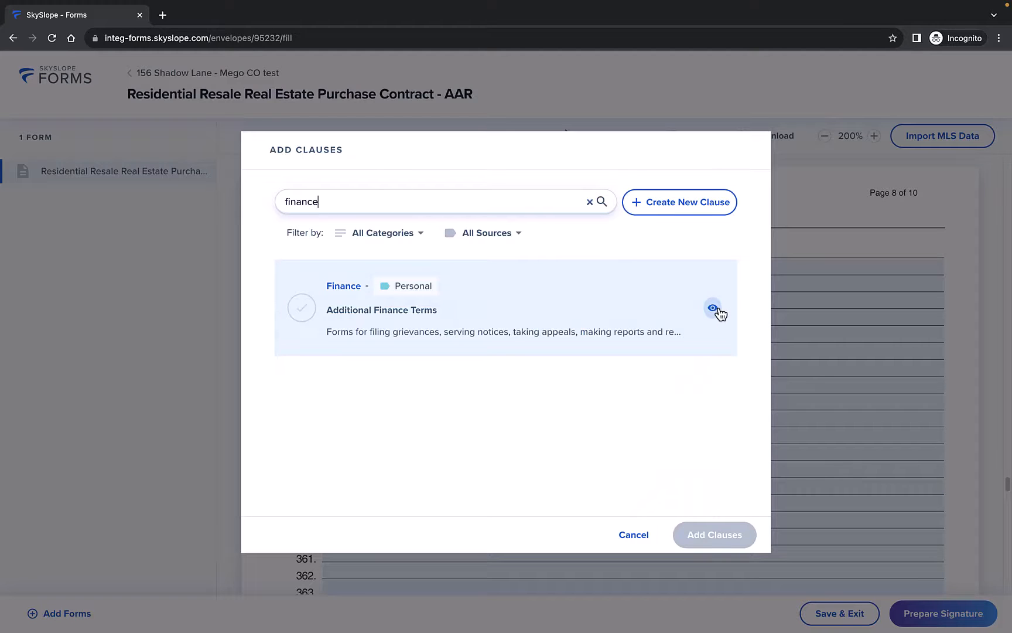
{"action": "left_click", "coordinate": [712, 307]}
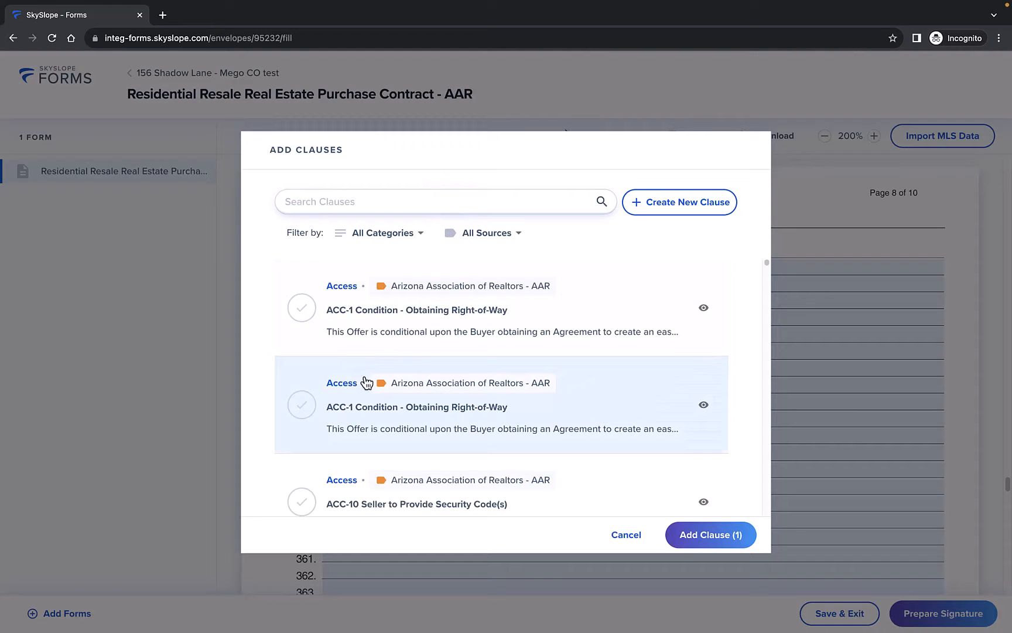
- Also select the ACC-1 Condition - Obtaining Right-of-Way clause and insert both clauses into the field
{"action": "left_click", "coordinate": [301, 405]}
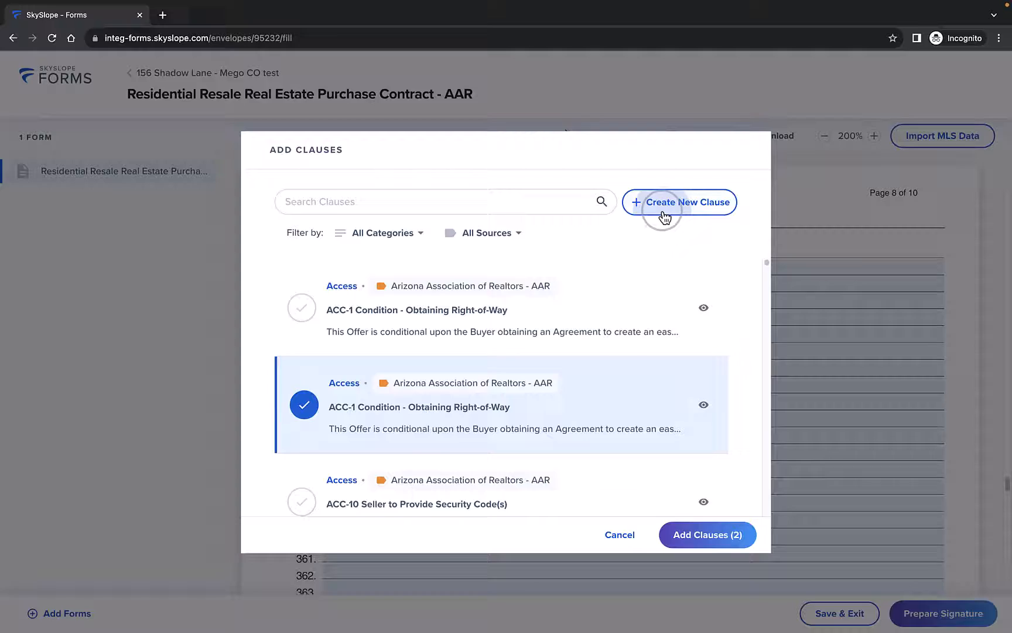
{"action": "left_click", "coordinate": [679, 202]}
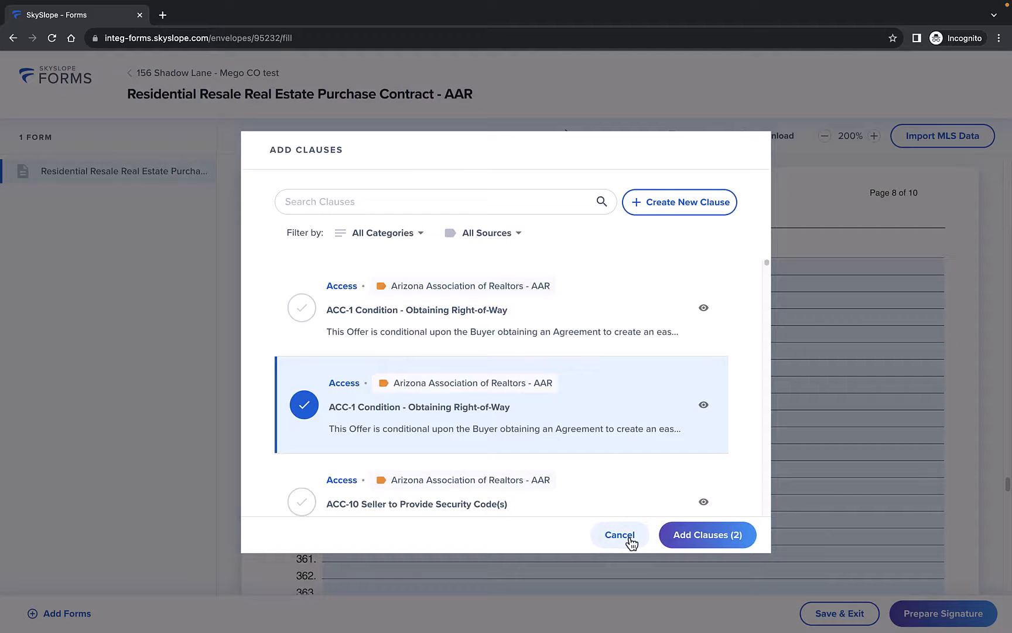
{"action": "mouse_move", "coordinate": [656, 392]}
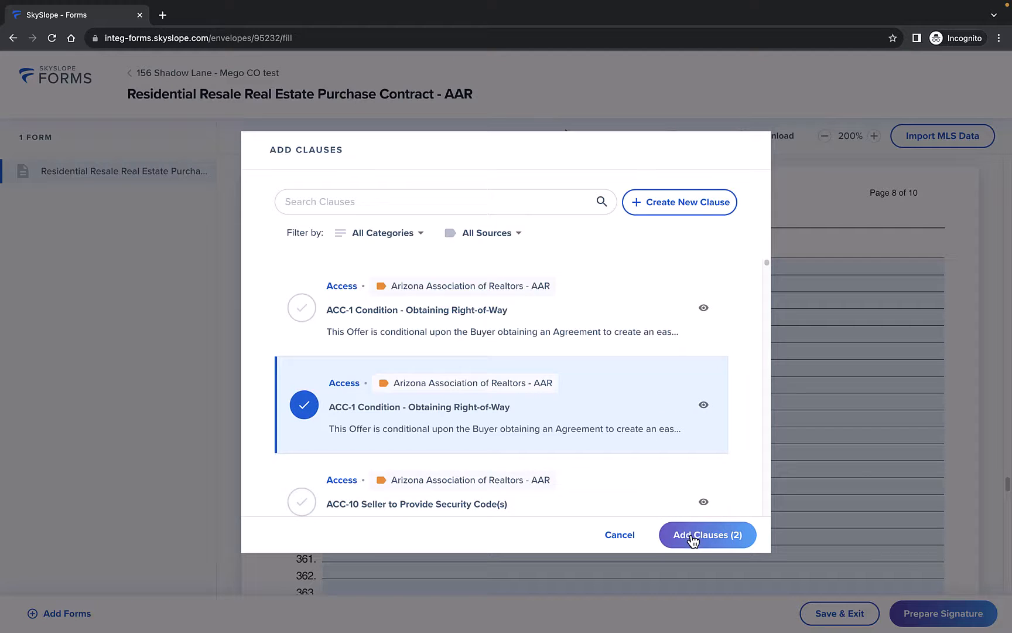
{"action": "left_click", "coordinate": [707, 534]}
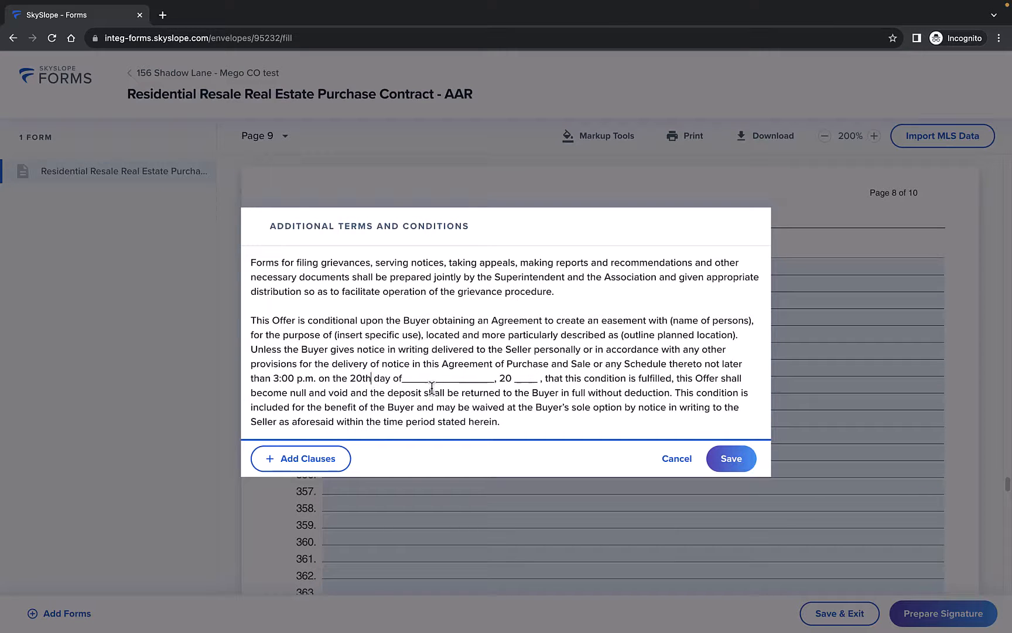
- Fill the clause's date blank with 'December' and save the additional terms to the contract
{"action": "type", "text": "December"}
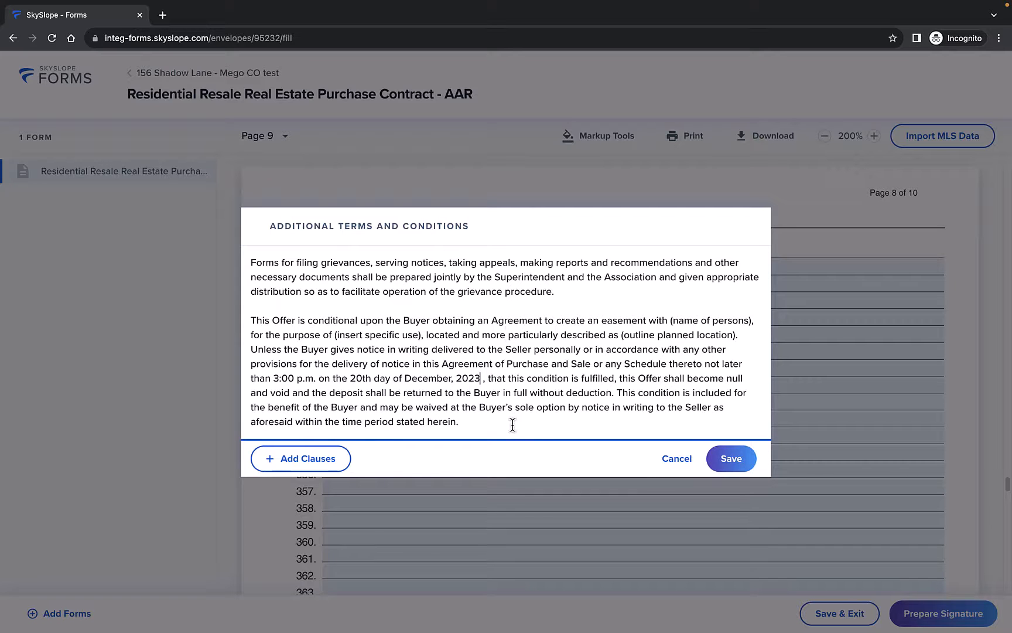
{"action": "left_click", "coordinate": [731, 458]}
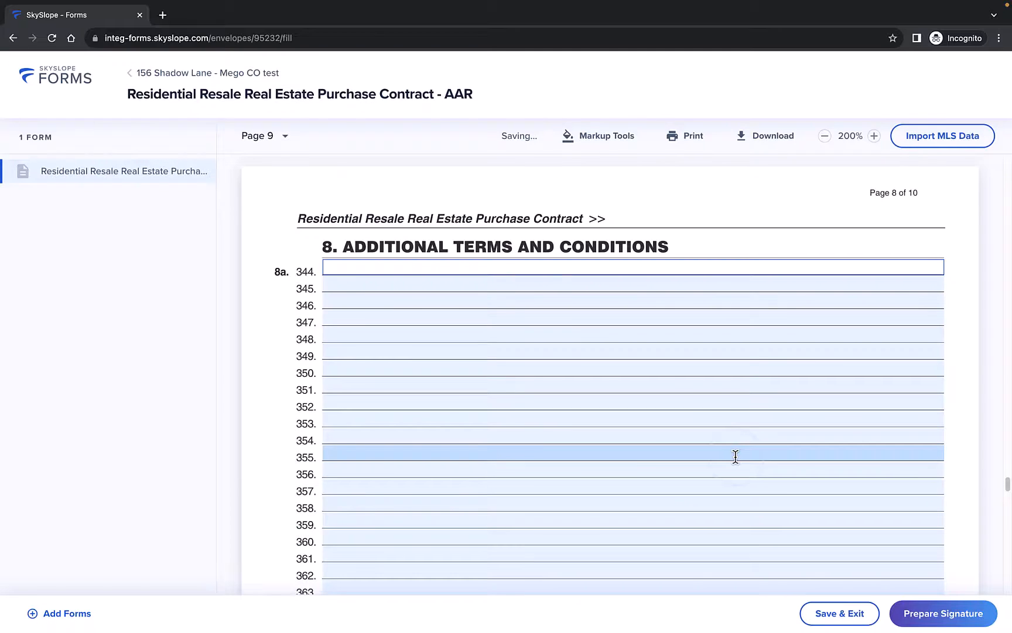